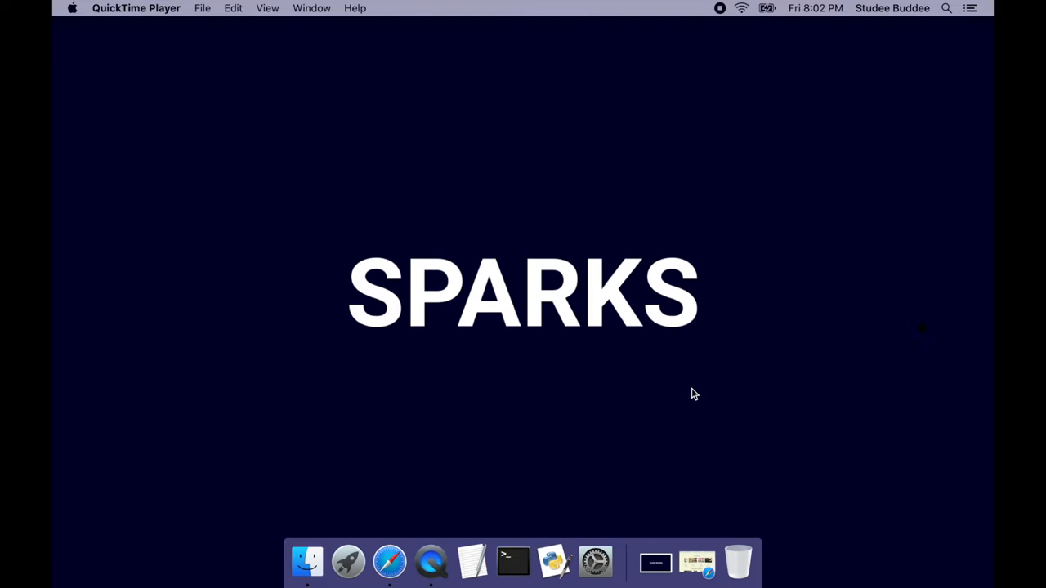
pyautogui.moveTo(695, 411)
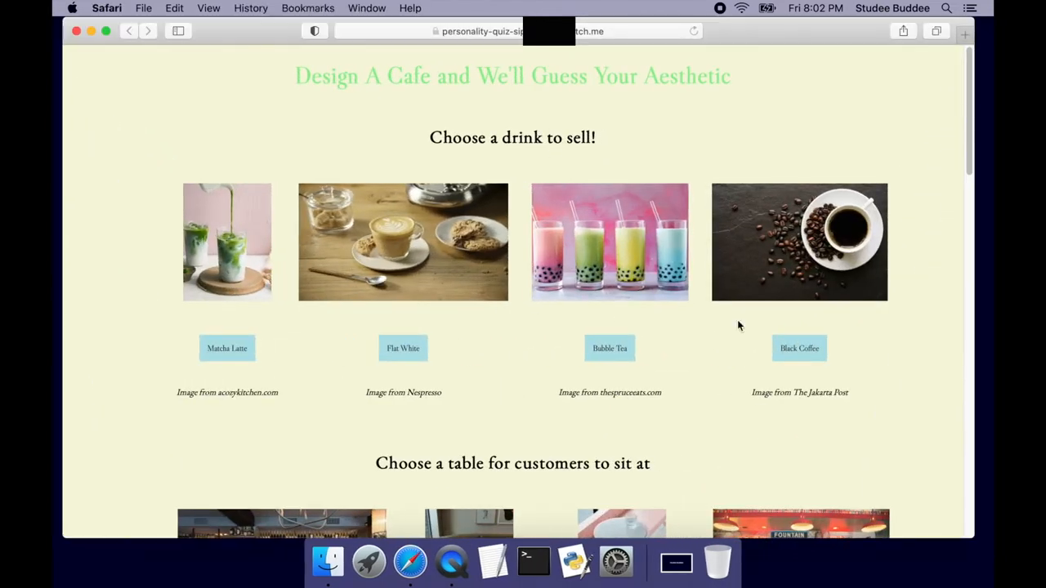
pyautogui.moveTo(943, 383)
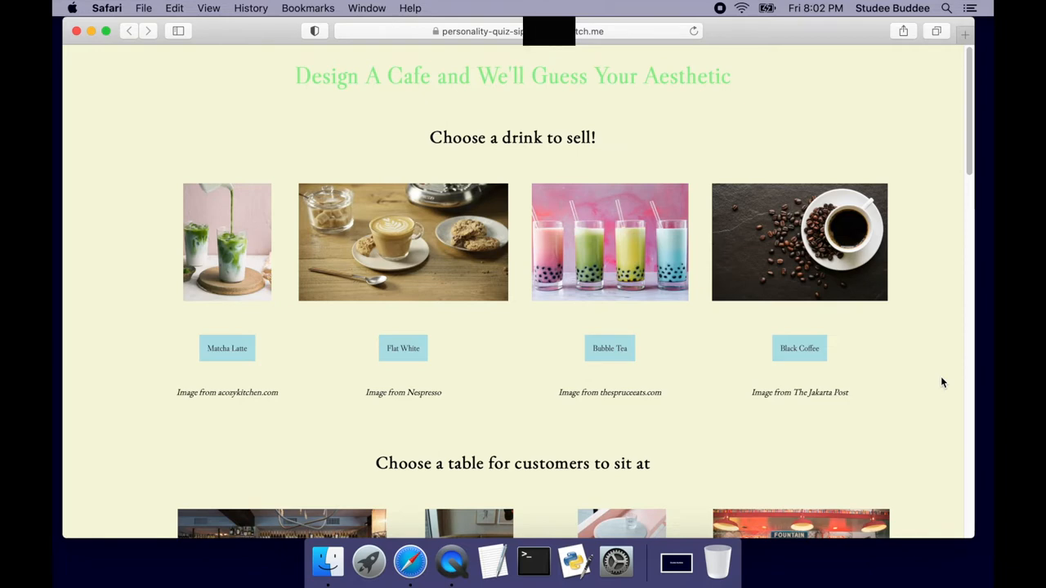
pyautogui.moveTo(930, 63)
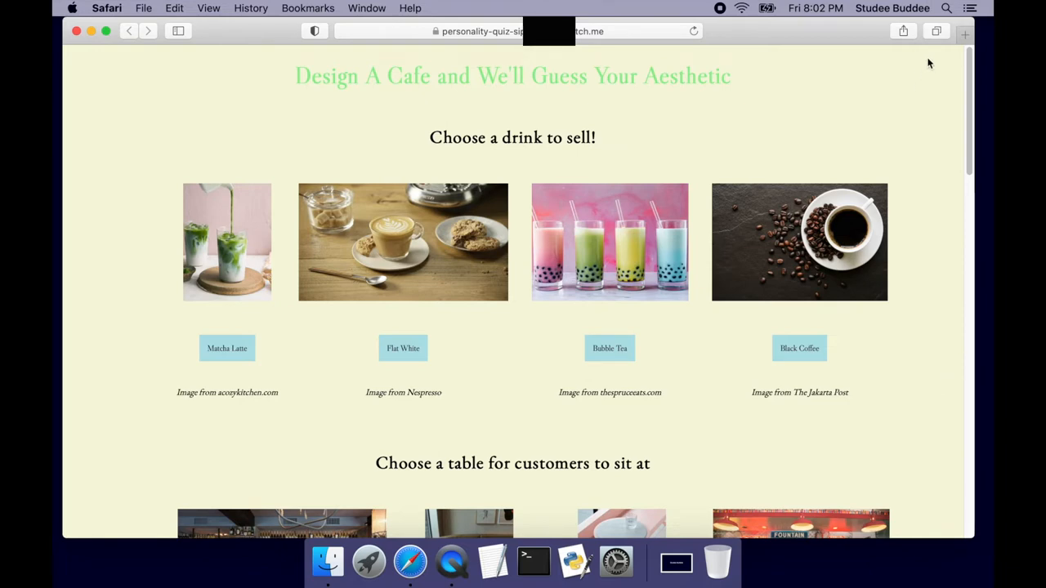
pyautogui.moveTo(211, 146)
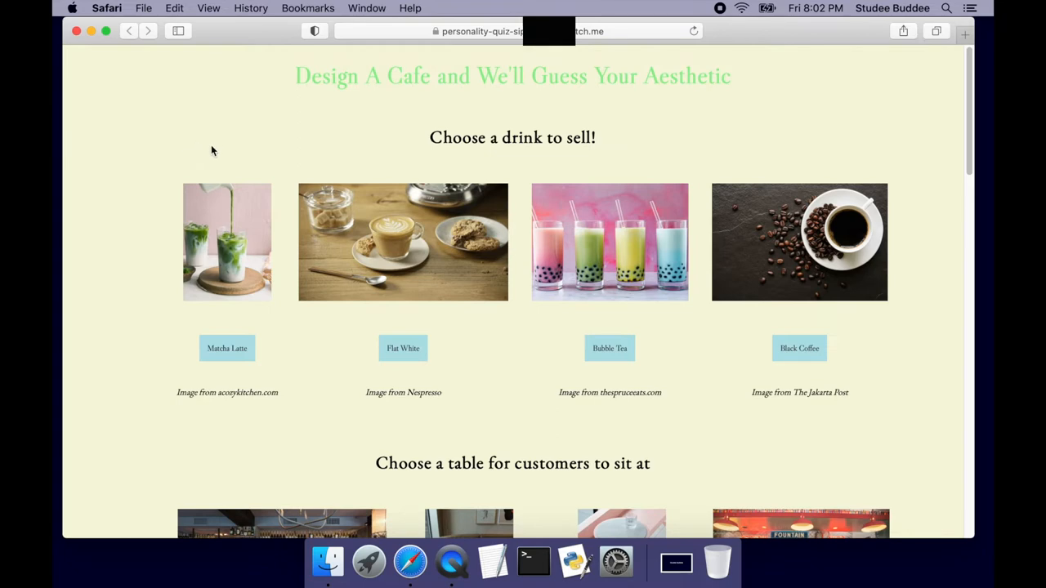
pyautogui.moveTo(495, 162)
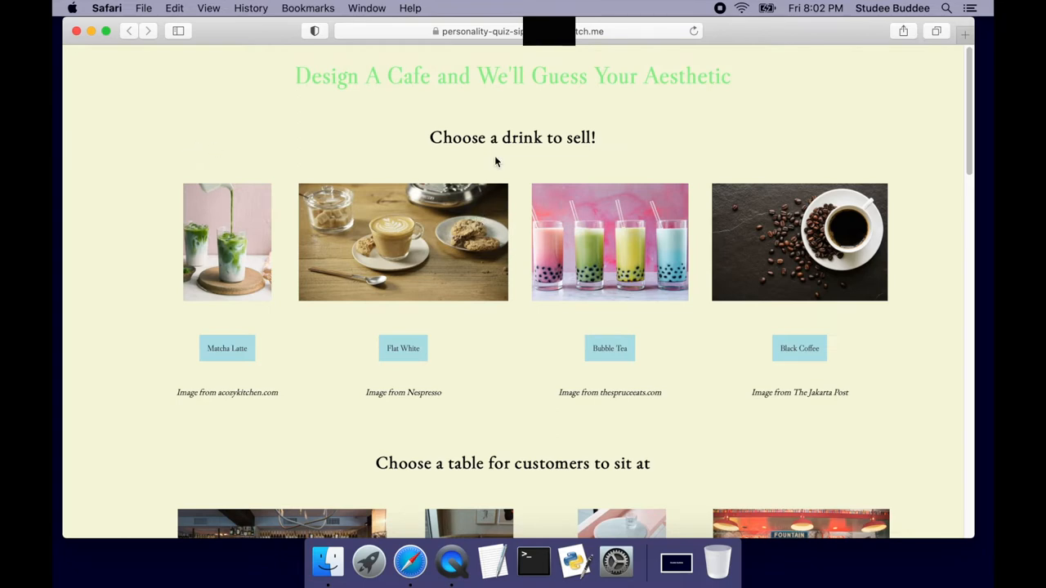
# Answer Matcha Latte and scroll through the remaining questions to the pastel grunge result
pyautogui.click(227, 347)
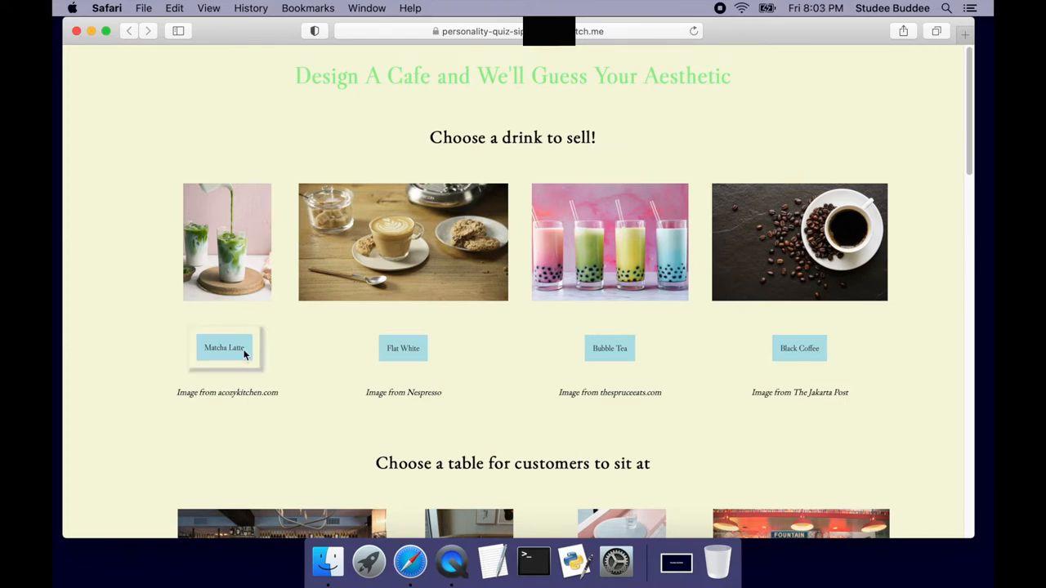
pyautogui.scroll(-3)
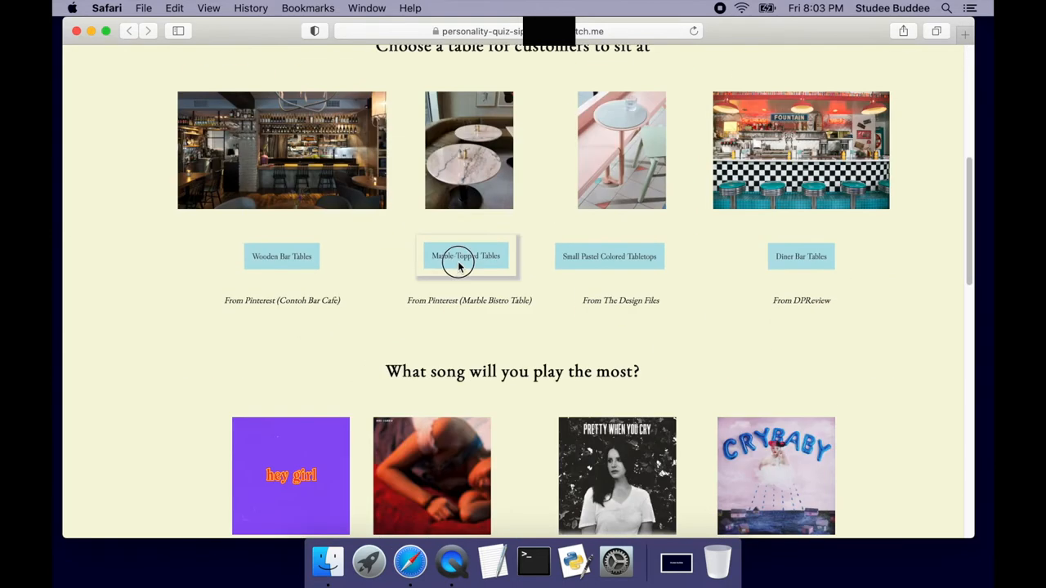
pyautogui.scroll(-3)
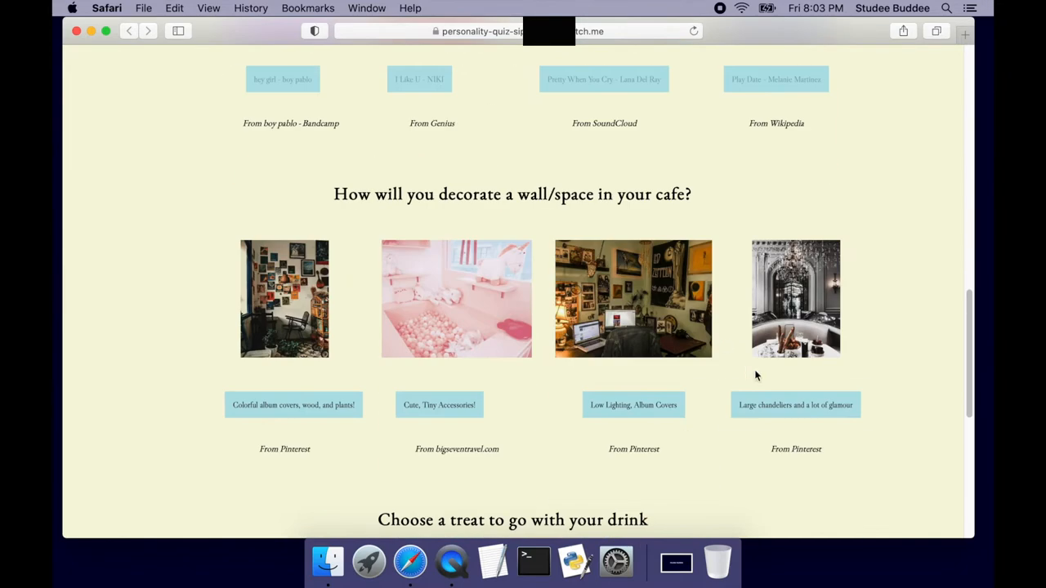
pyautogui.scroll(-3)
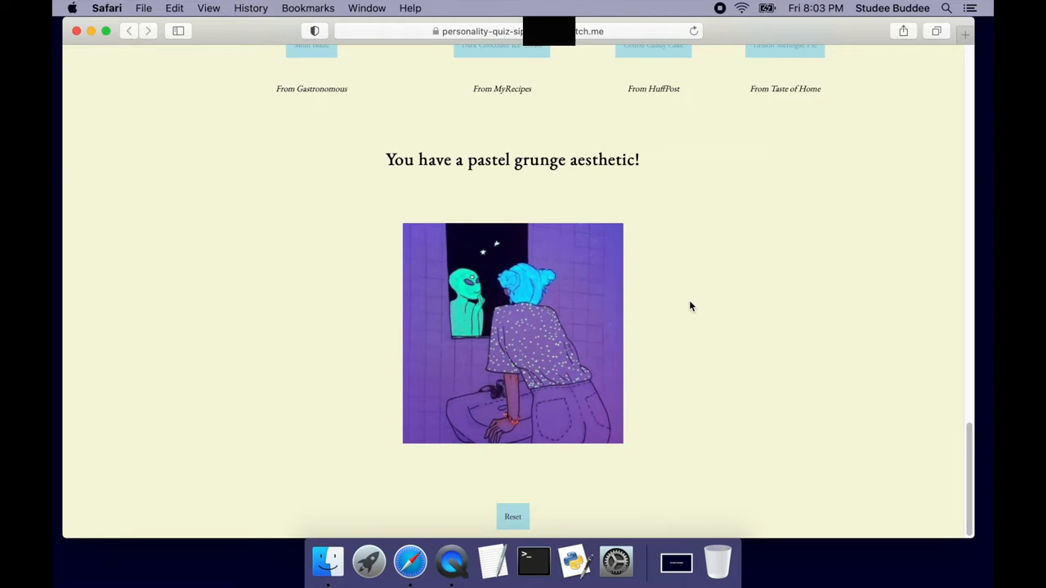
pyautogui.moveTo(742, 294)
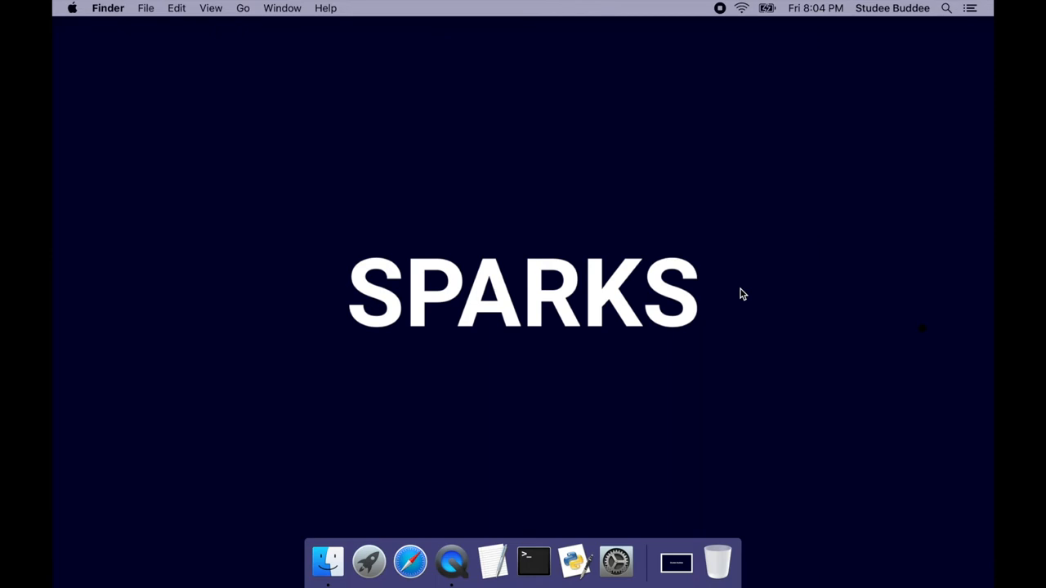
pyautogui.moveTo(778, 332)
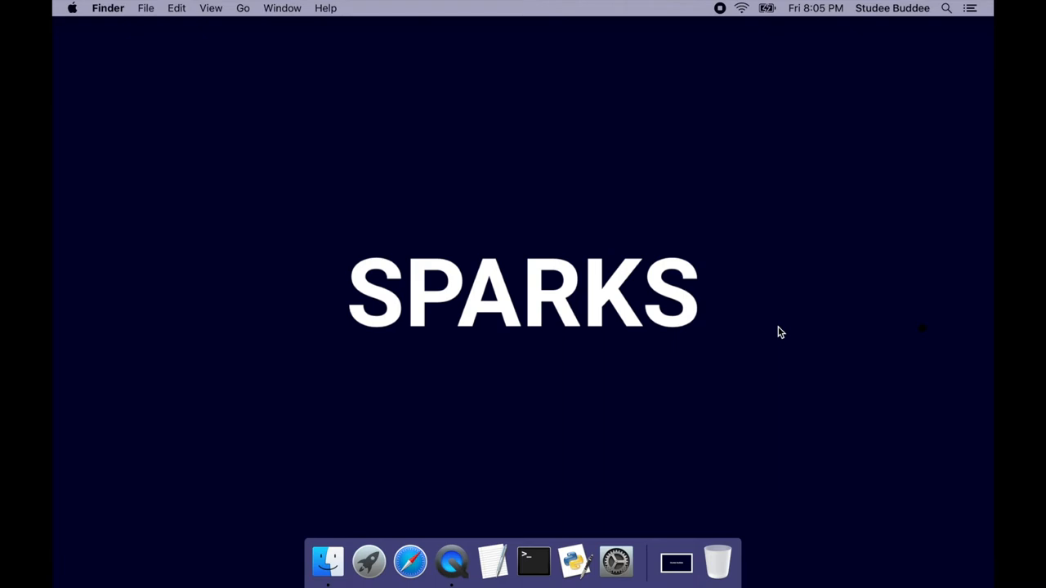
pyautogui.moveTo(409, 561)
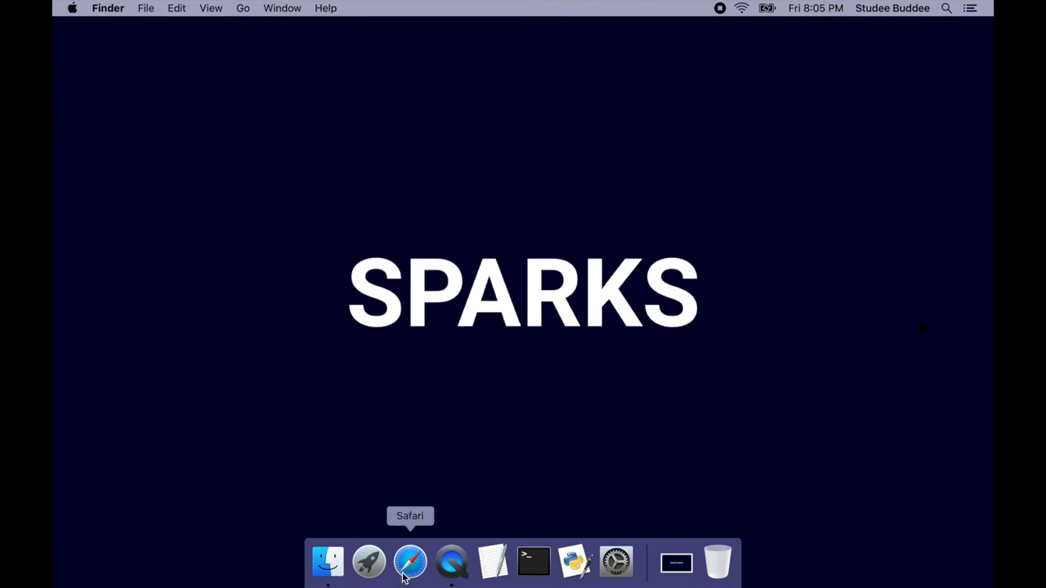
# Launch Safari from the Dock
pyautogui.click(409, 562)
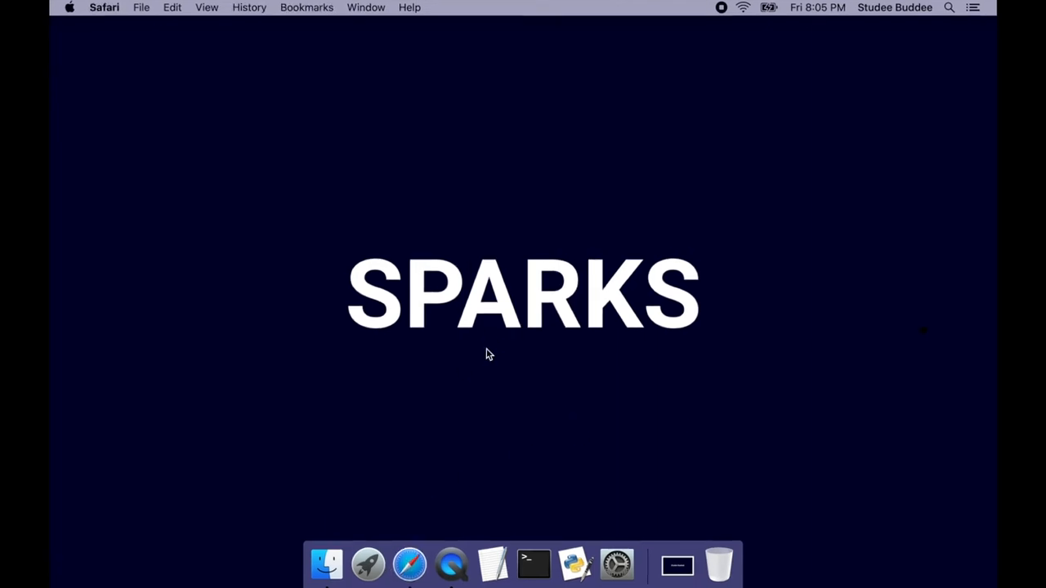
# Open a Safari window and go to glitch.com
pyautogui.click(410, 564)
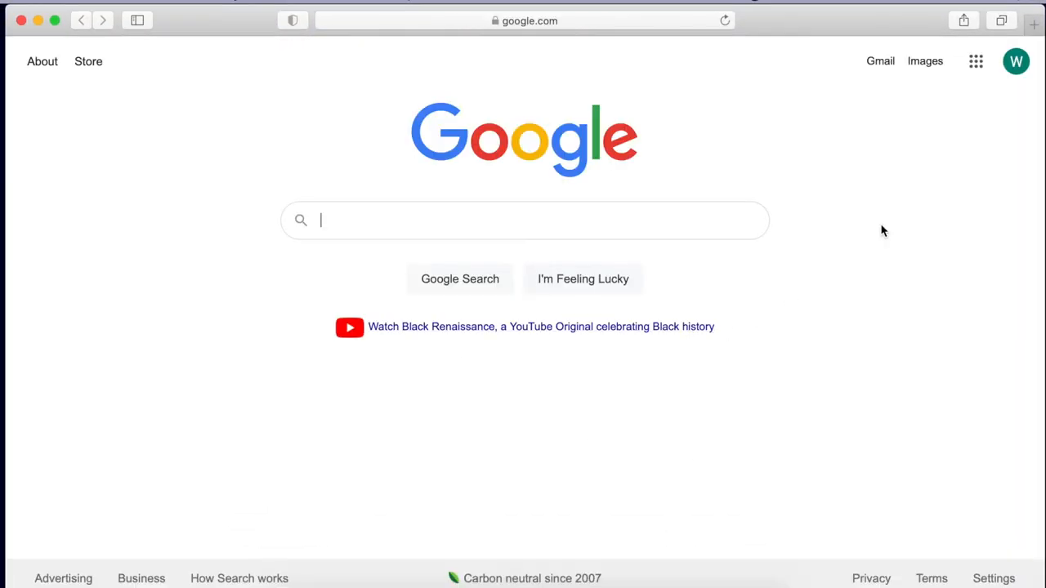
pyautogui.moveTo(773, 137)
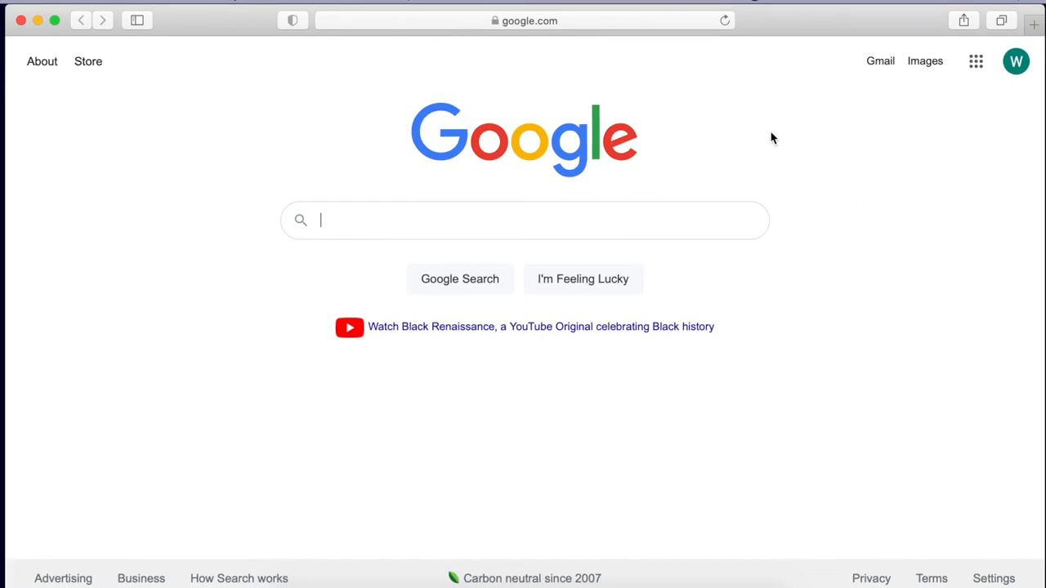
pyautogui.moveTo(588, 96)
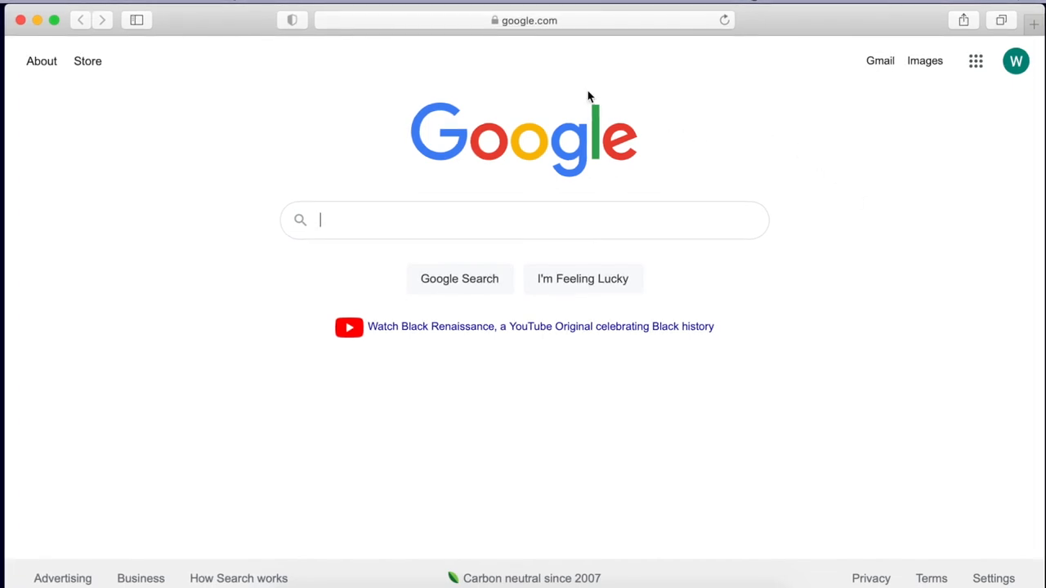
pyautogui.click(523, 20)
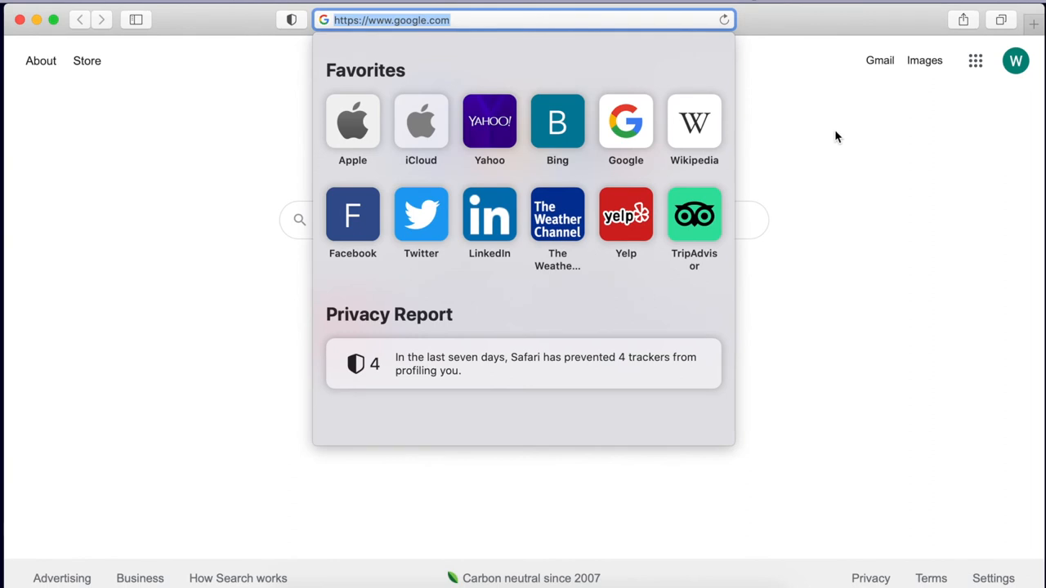
pyautogui.write('glitch.com')
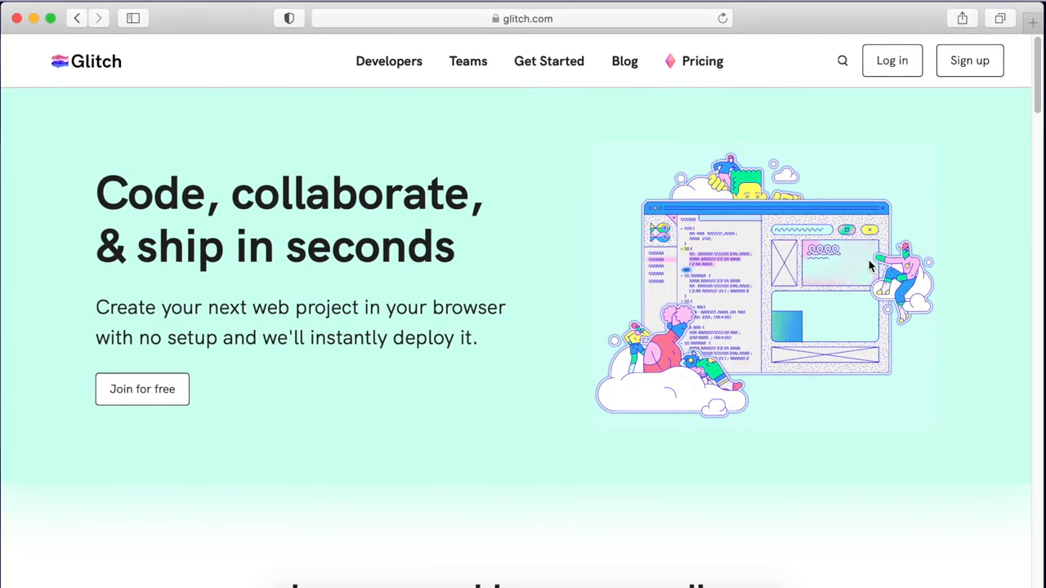
pyautogui.moveTo(825, 249)
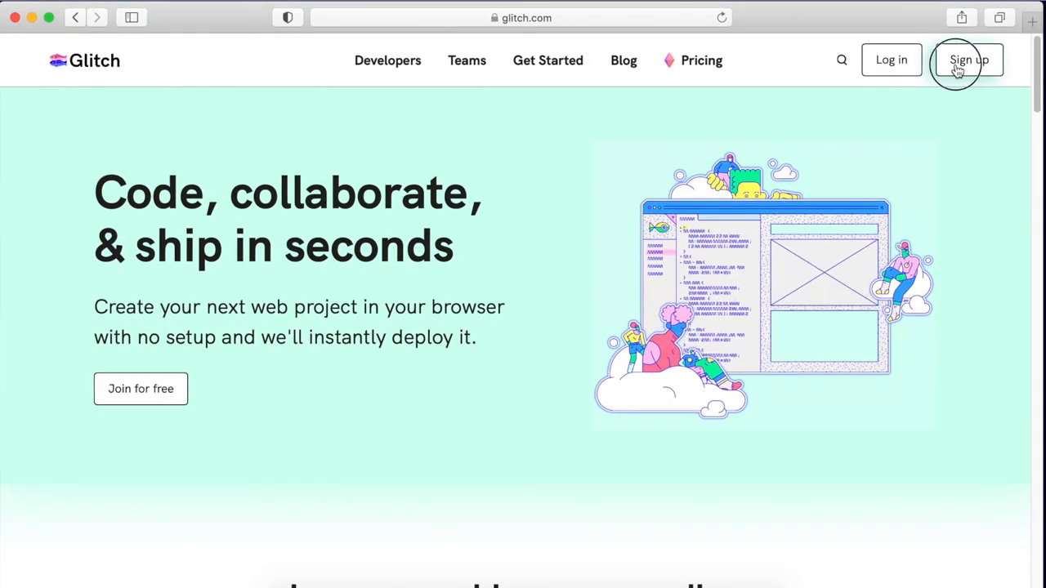
# Sign up and sign in to Glitch, reaching the Manage your projects dashboard
pyautogui.click(969, 60)
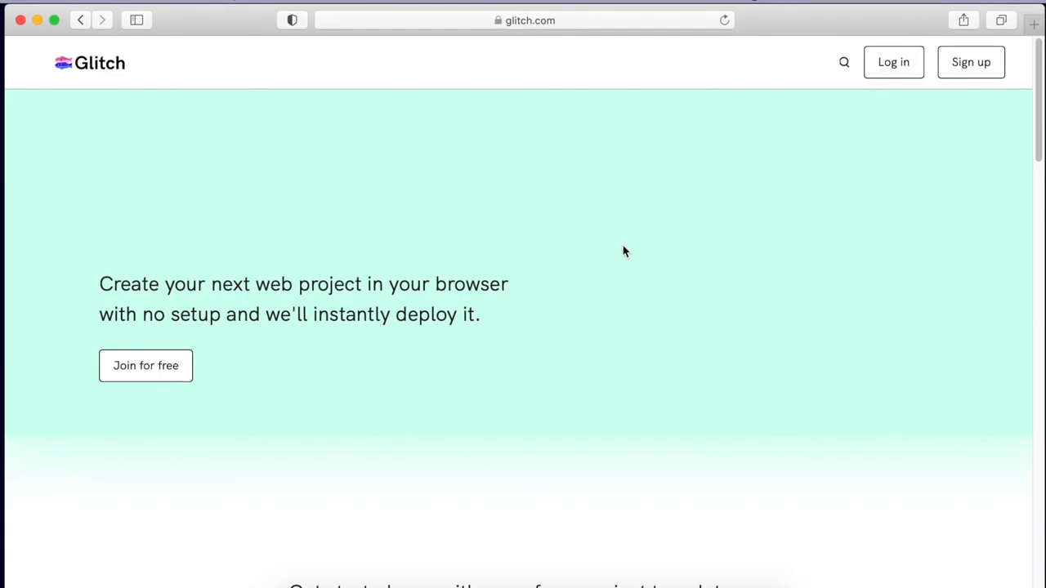
pyautogui.click(894, 61)
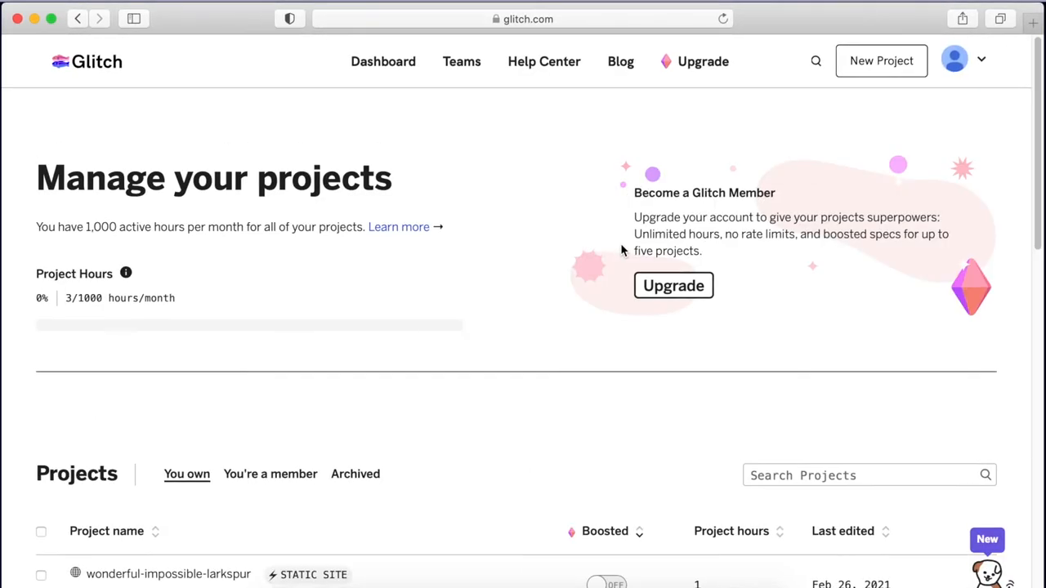